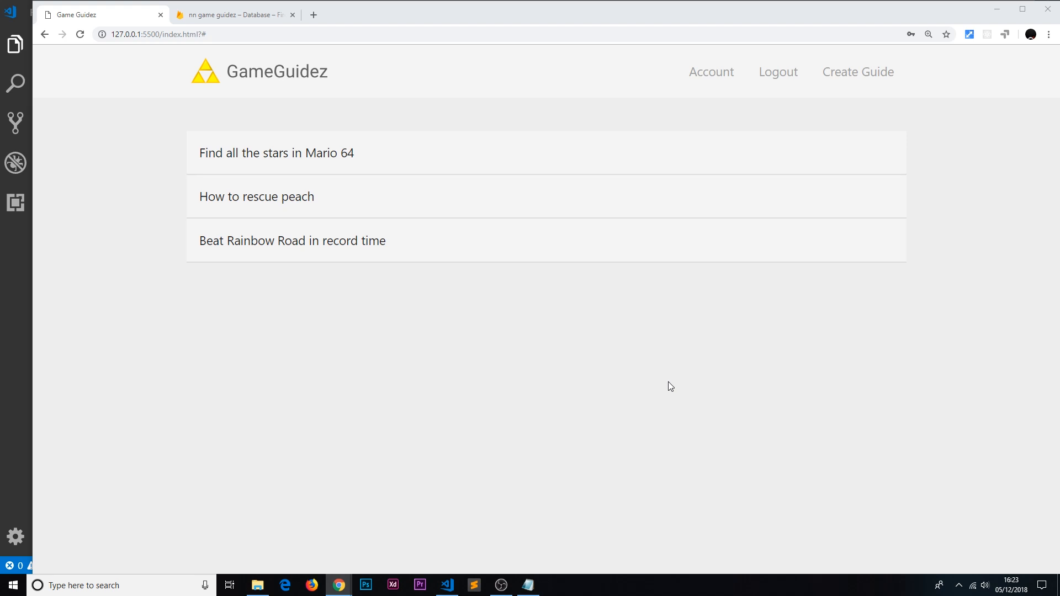
Step: Try the Create Guide form in GameGuidez, then switch over to the code editor
{"action": "left_click", "coordinate": [858, 72]}
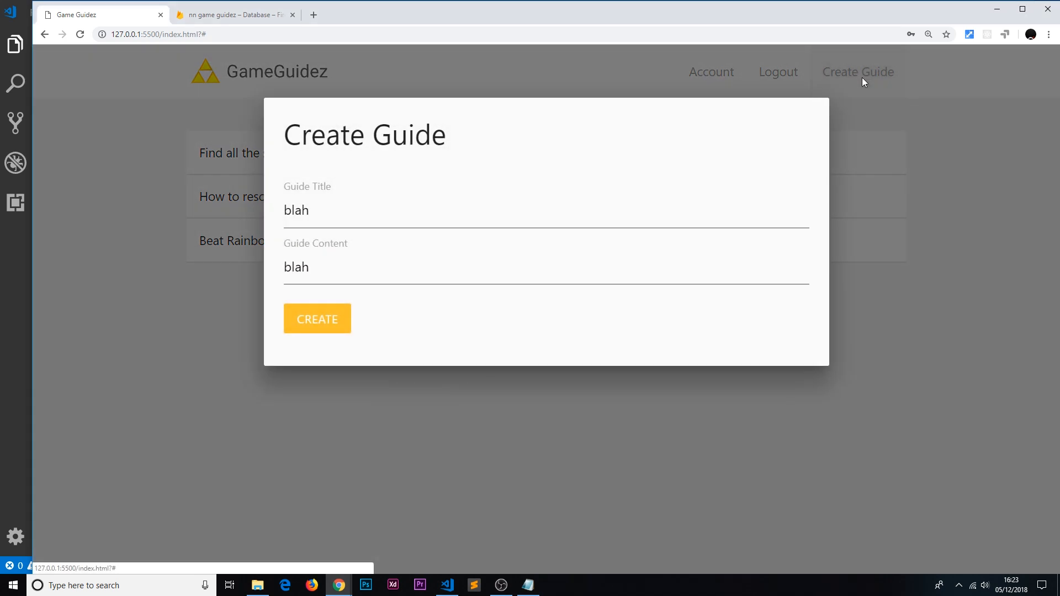
{"action": "left_click", "coordinate": [547, 267]}
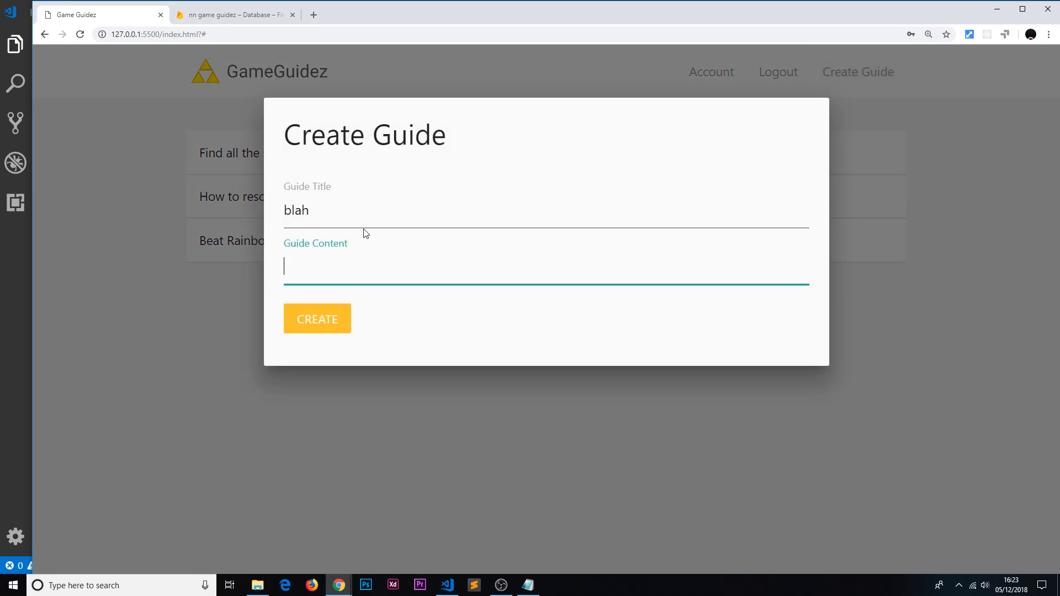
{"action": "left_click", "coordinate": [316, 318]}
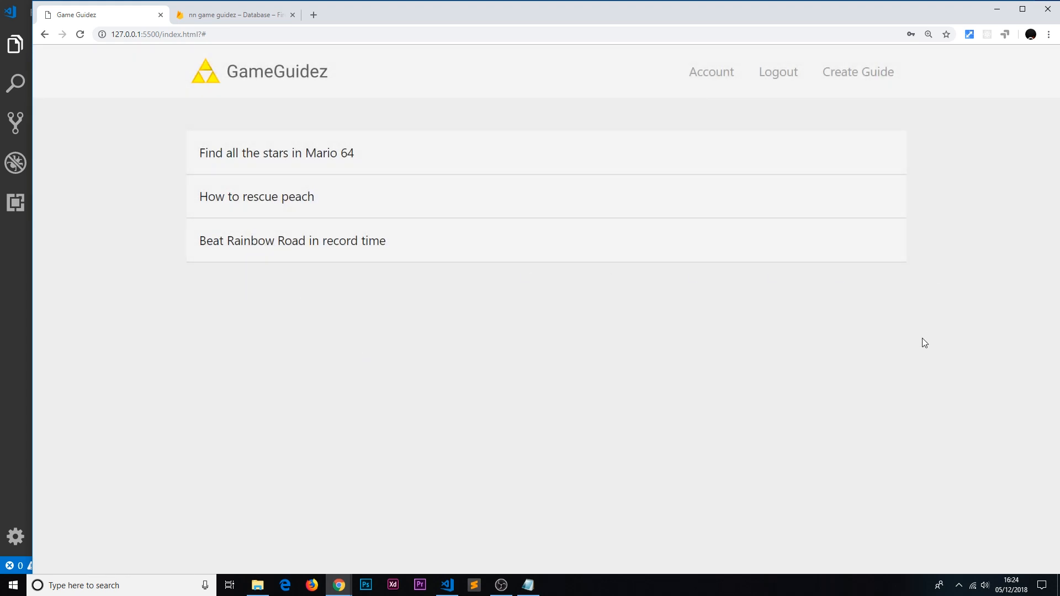
{"action": "mouse_move", "coordinate": [267, 329]}
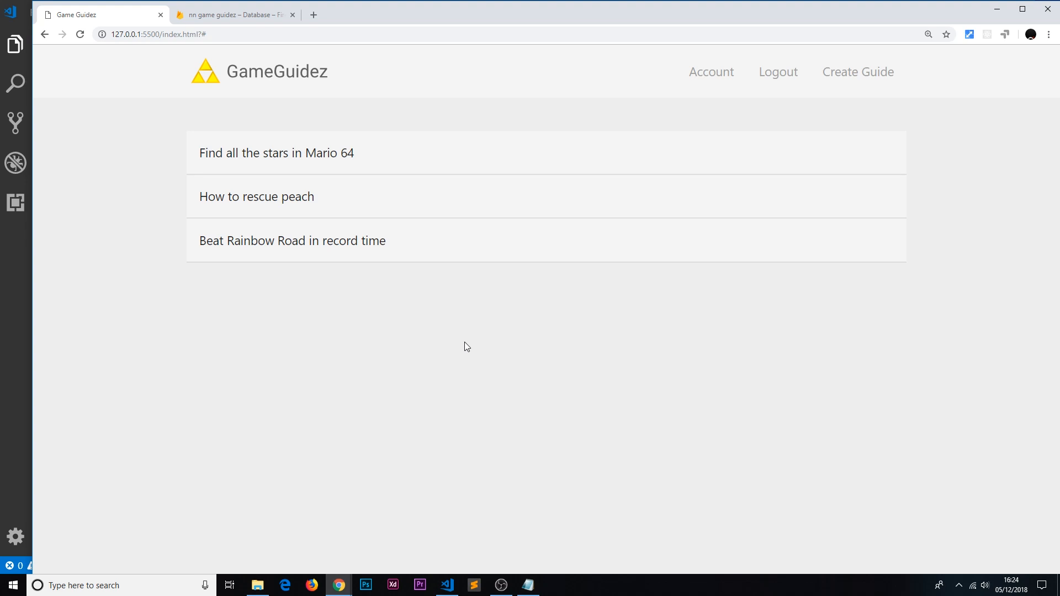
{"action": "mouse_move", "coordinate": [388, 293]}
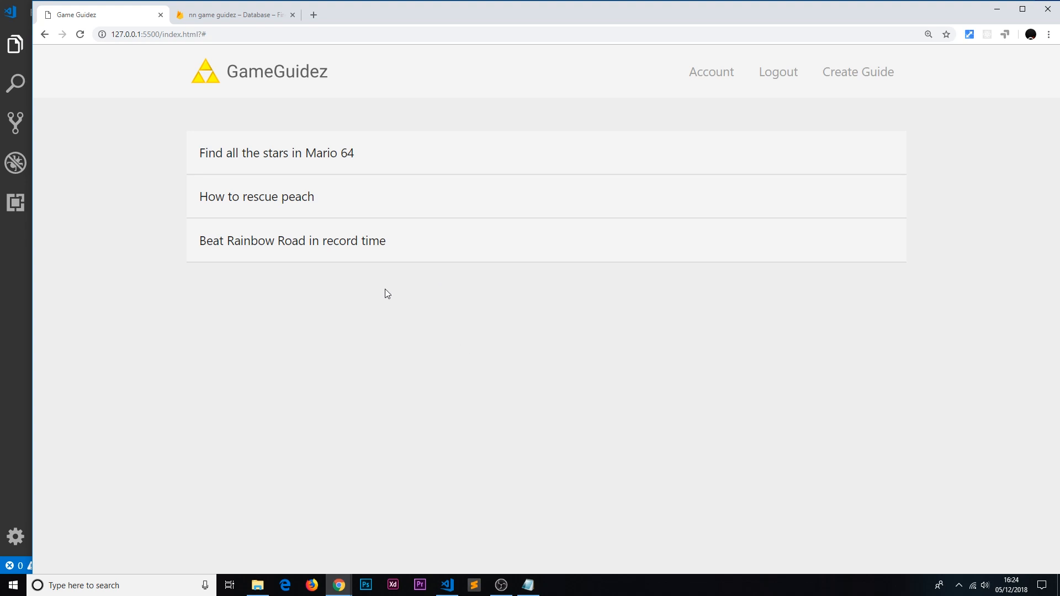
{"action": "mouse_move", "coordinate": [390, 296]}
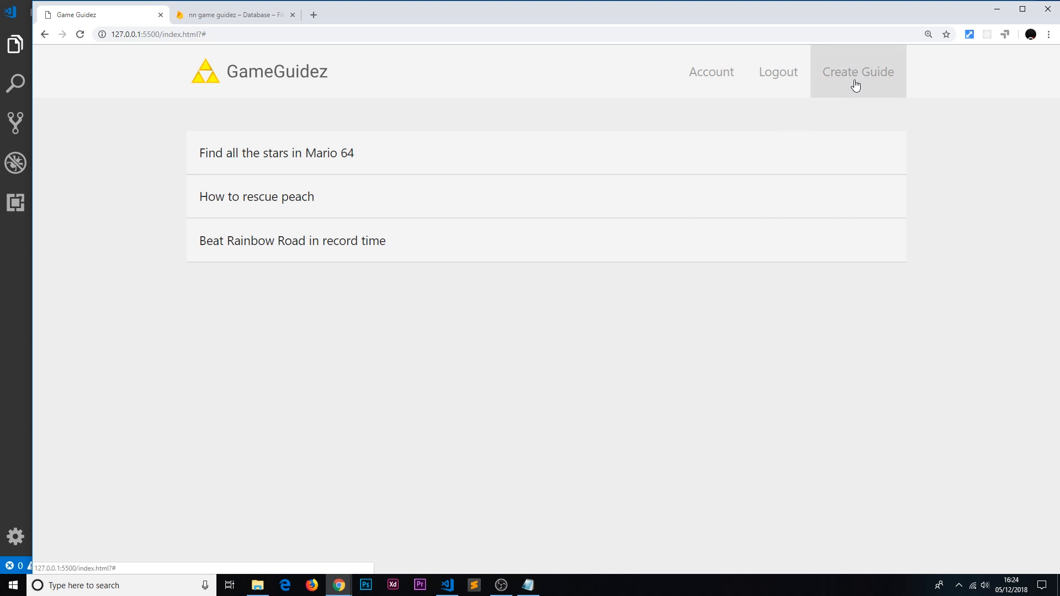
{"action": "left_click", "coordinate": [857, 72]}
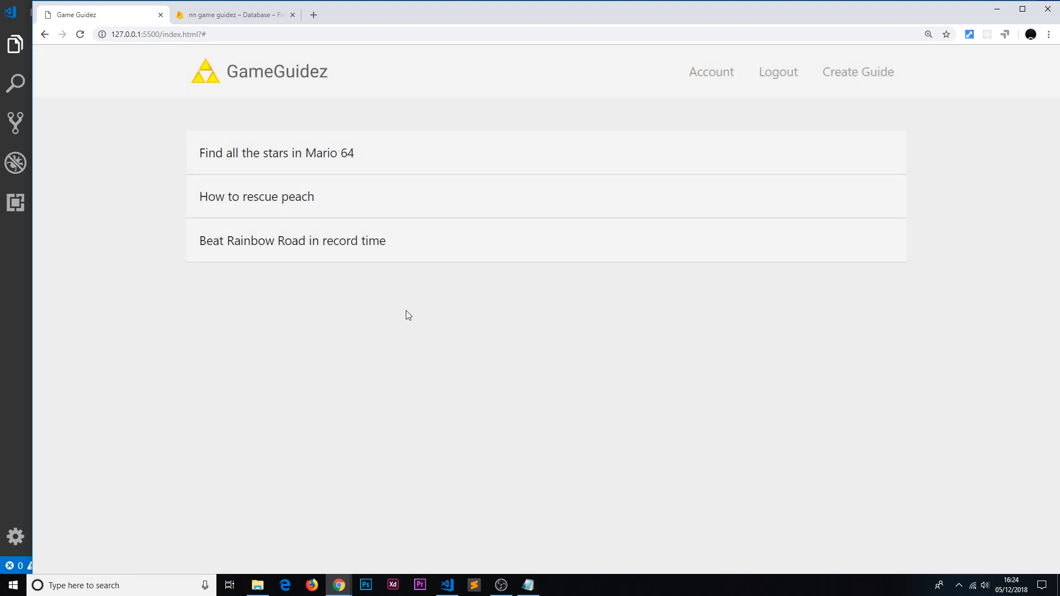
{"action": "mouse_move", "coordinate": [547, 358]}
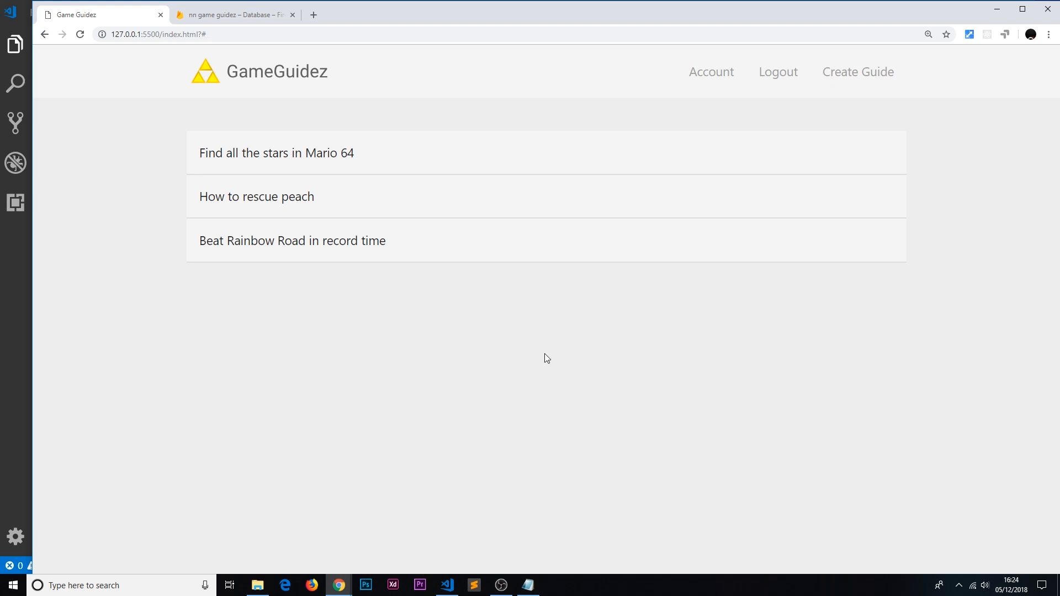
{"action": "mouse_move", "coordinate": [564, 380]}
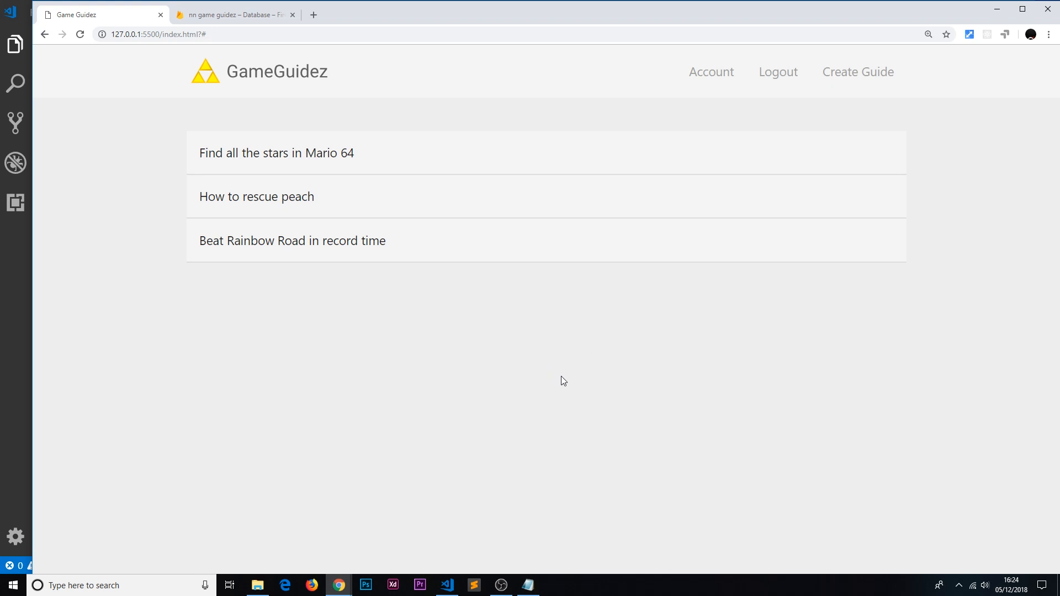
{"action": "mouse_move", "coordinate": [30, 343]}
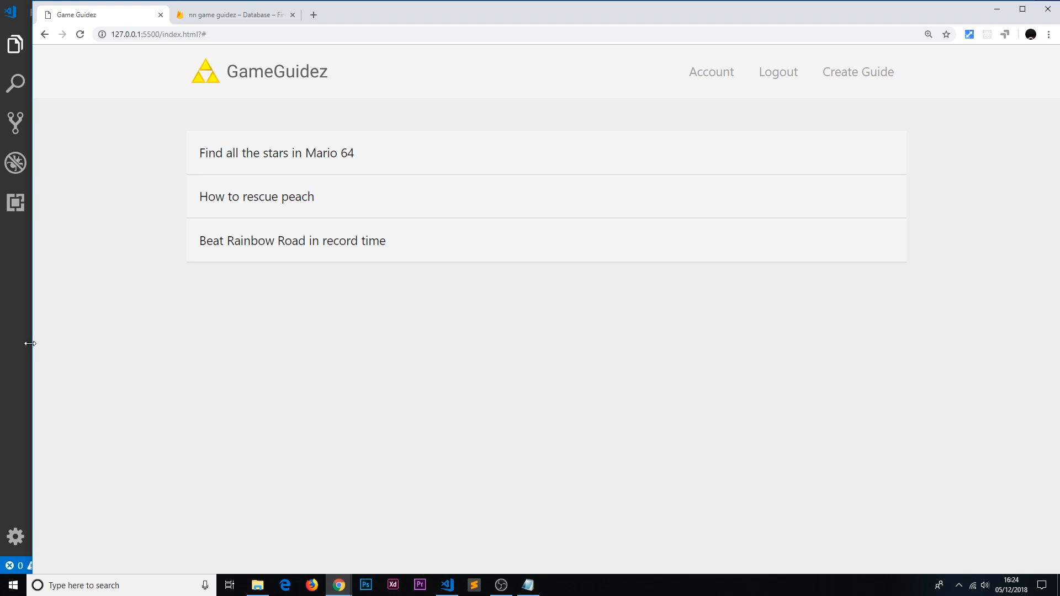
{"action": "left_click", "coordinate": [445, 585]}
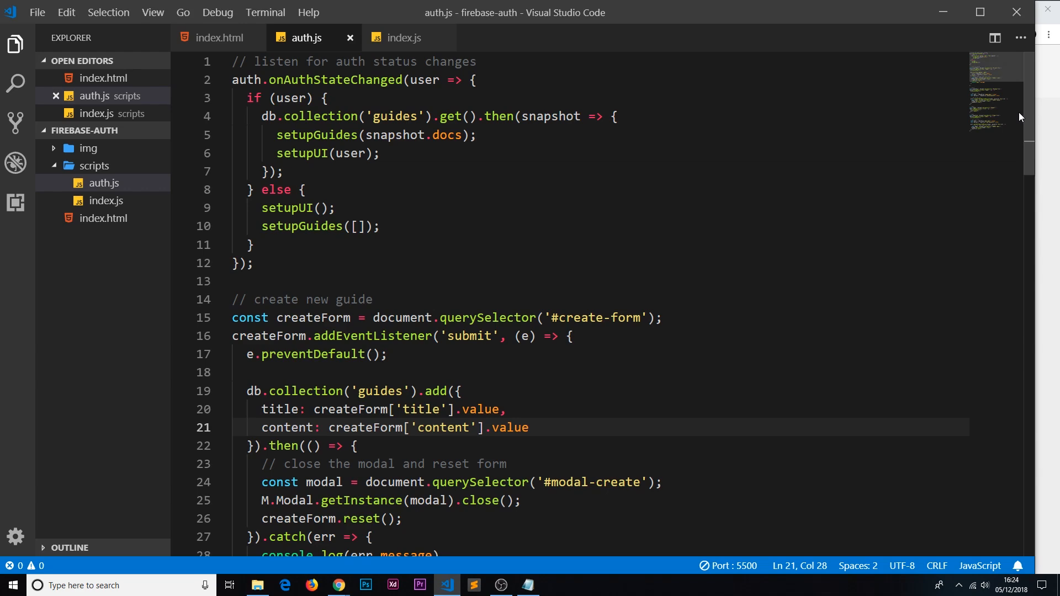
{"action": "mouse_move", "coordinate": [422, 80]}
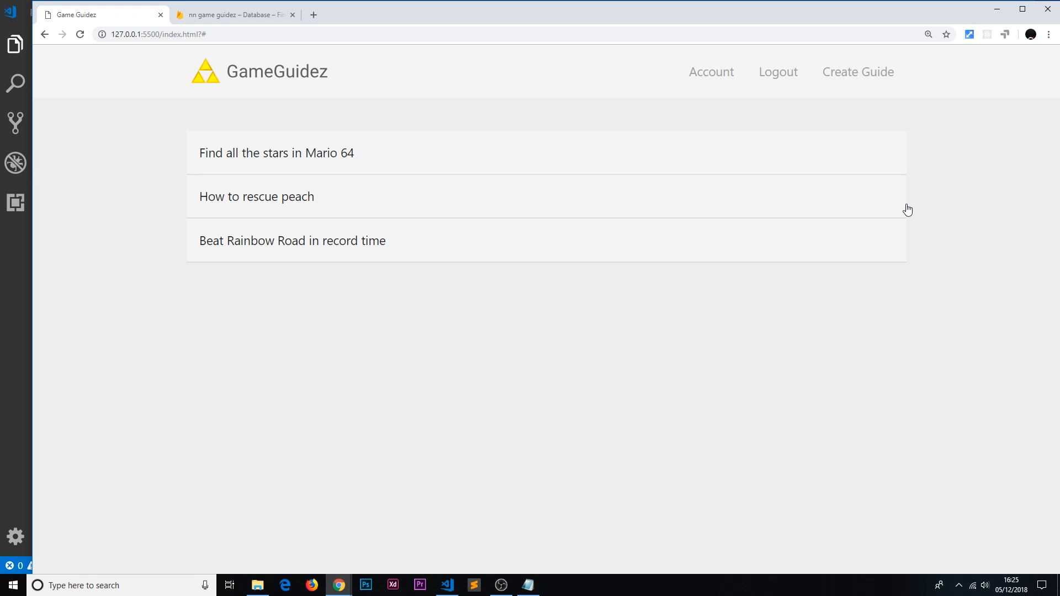
{"action": "mouse_move", "coordinate": [188, 204]}
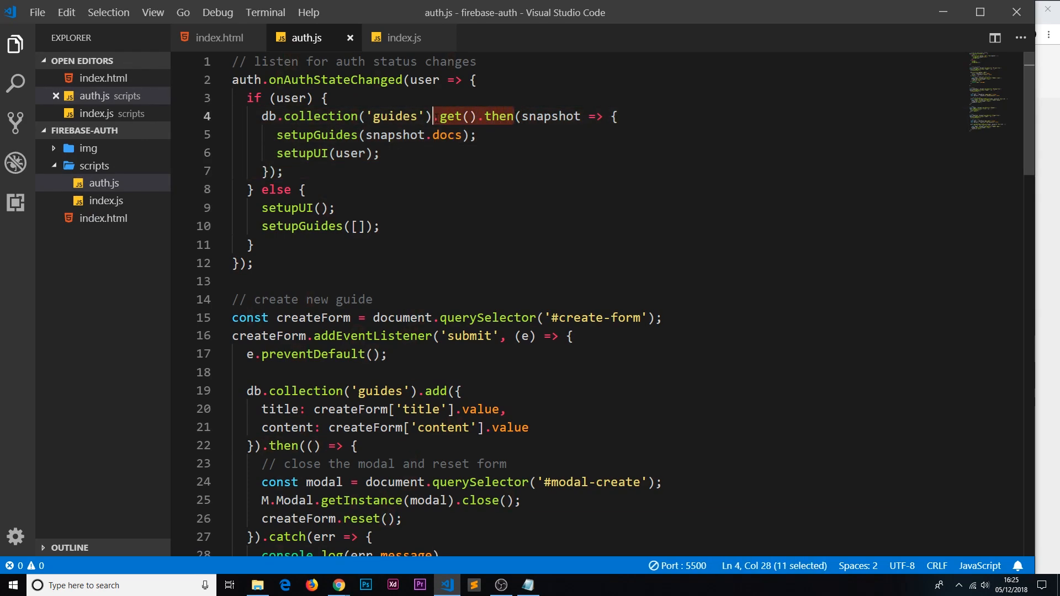
Step: Replace .get().then with .onSnapshot on the guides collection in auth.js and save
{"action": "type", "text": "onSnapsho"}
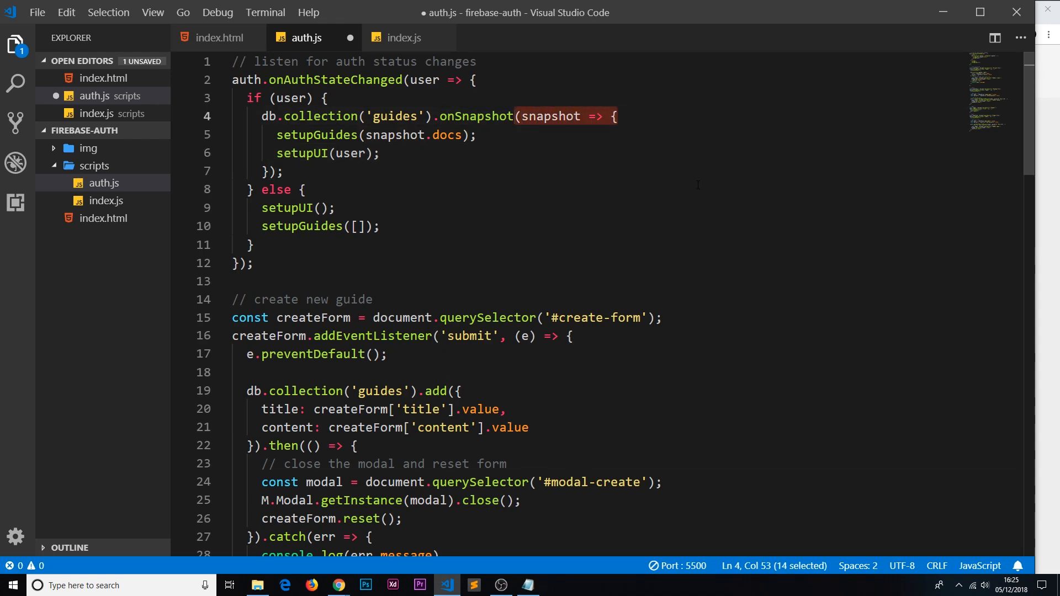
{"action": "mouse_move", "coordinate": [729, 206]}
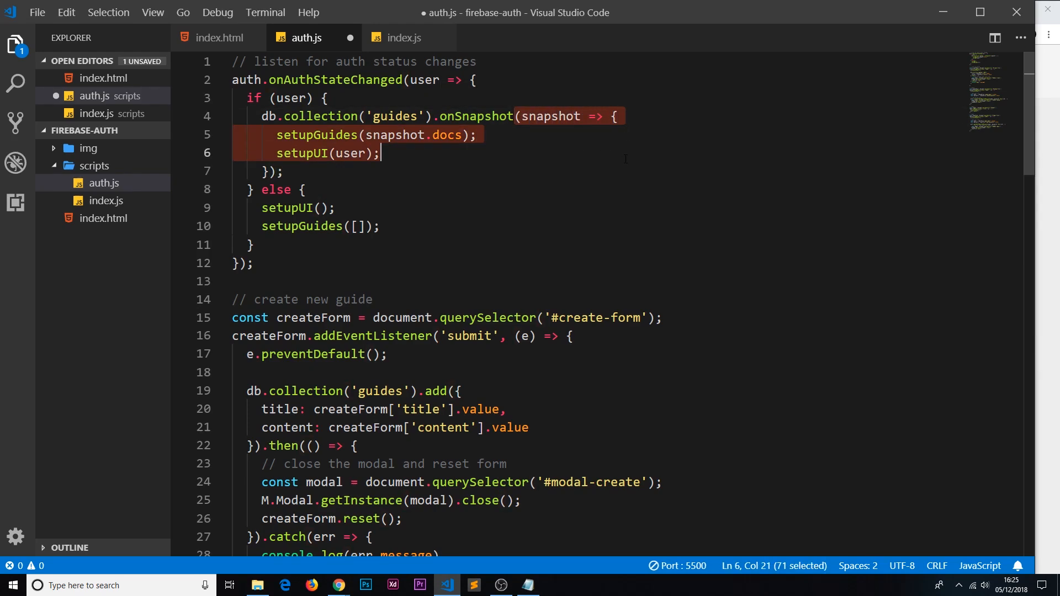
{"action": "left_click", "coordinate": [380, 152]}
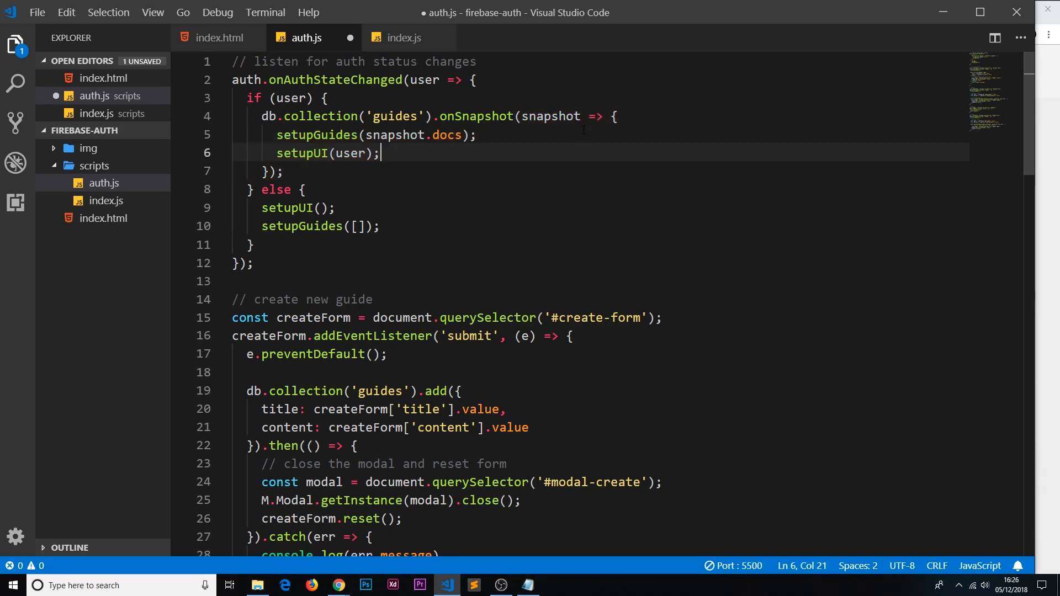
{"action": "double_click", "coordinate": [554, 116]}
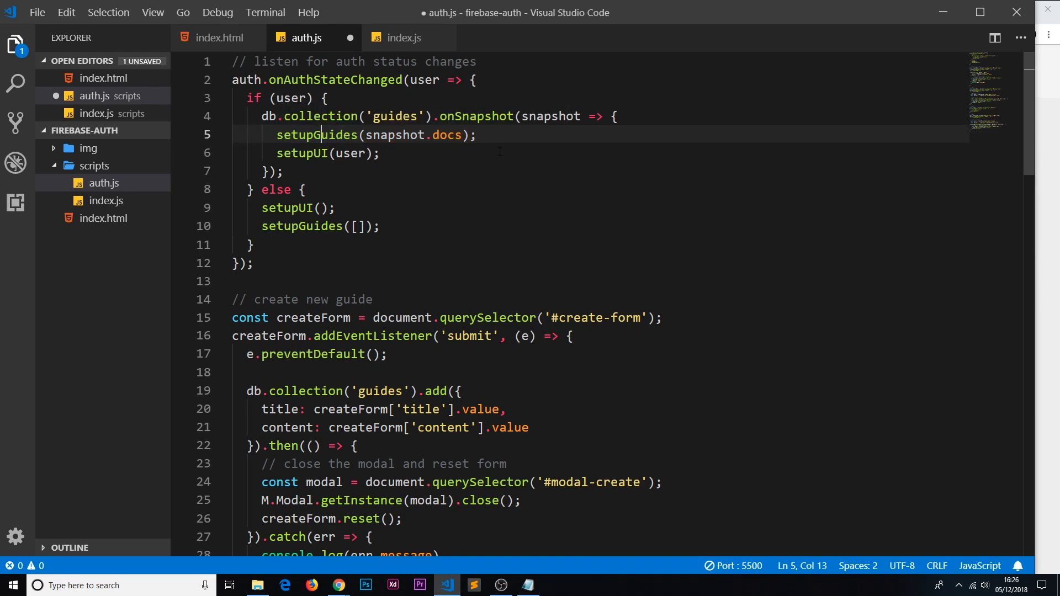
{"action": "key", "text": "ctrl+s"}
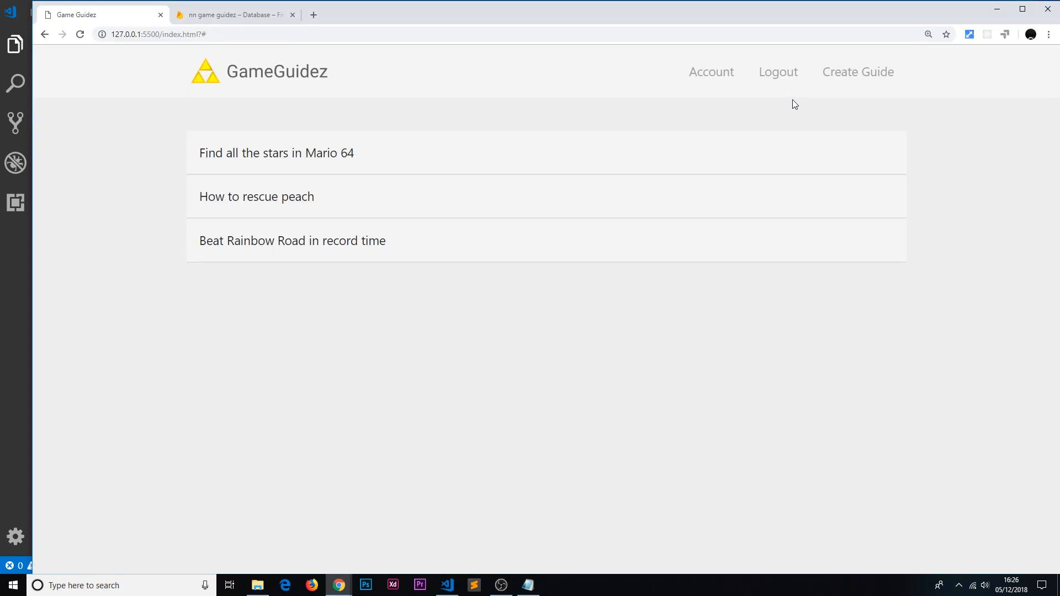
Step: Create the guide 'How to defeat Goron in Ocarina of Time' with blah content and expand it atop the list
{"action": "left_click", "coordinate": [858, 72]}
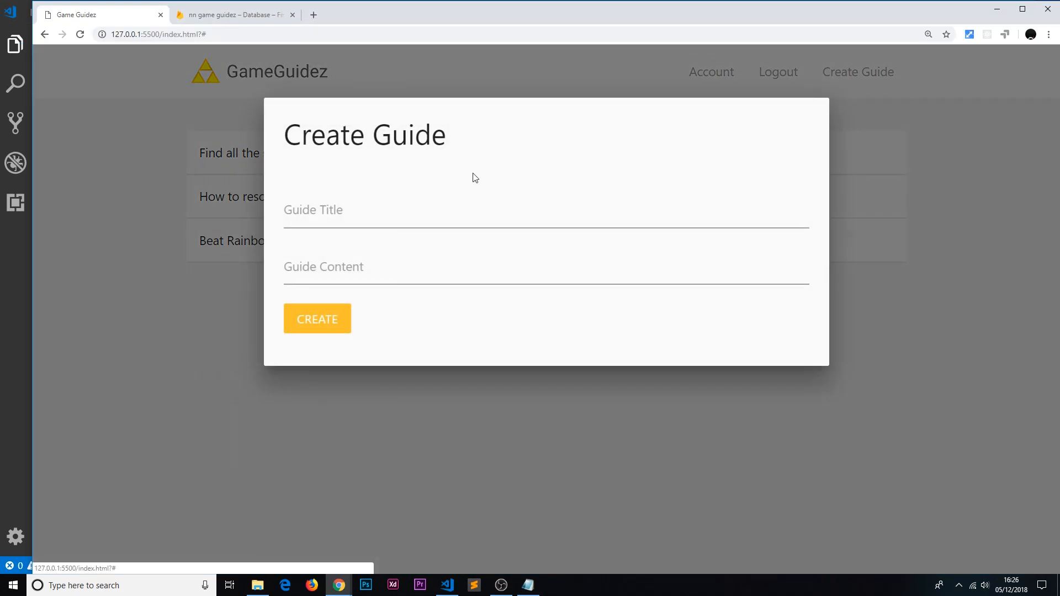
{"action": "type", "text": "Hoe to"}
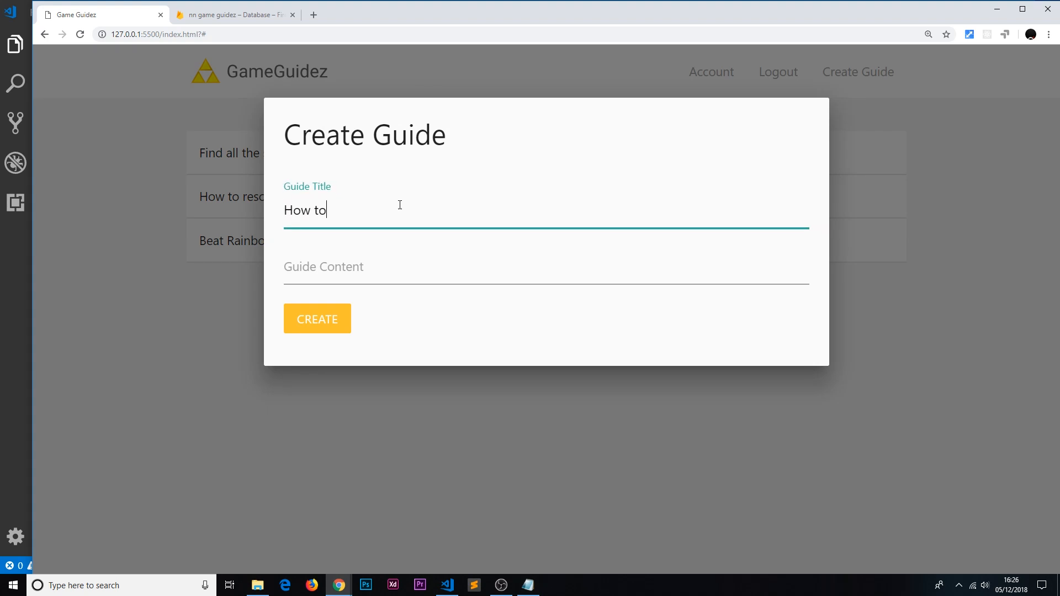
{"action": "type", "text": "defat Goron in Oc"}
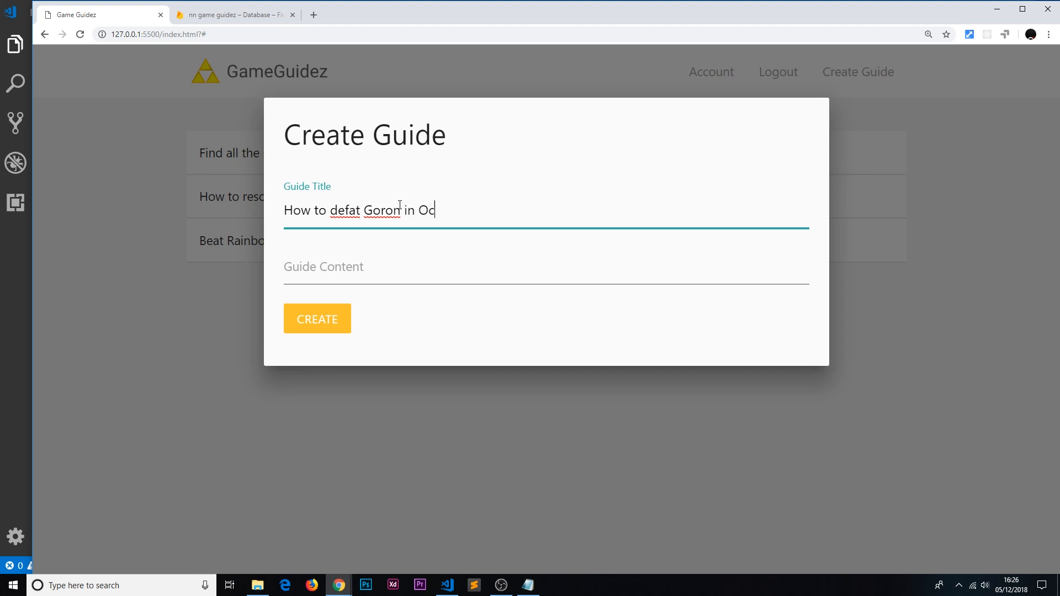
{"action": "type", "text": "arina of Time"}
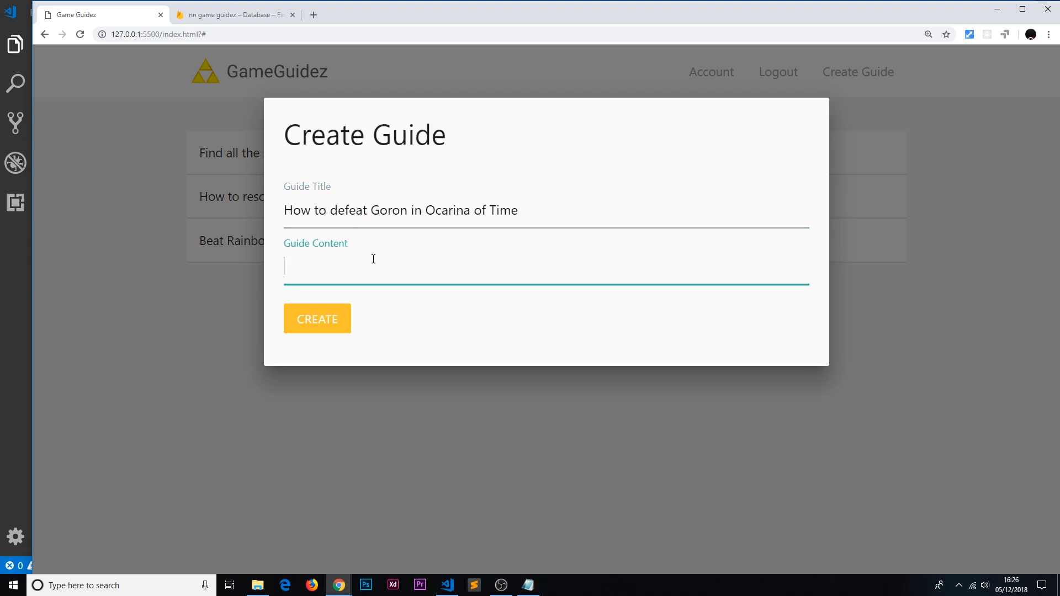
{"action": "type", "text": "blah"}
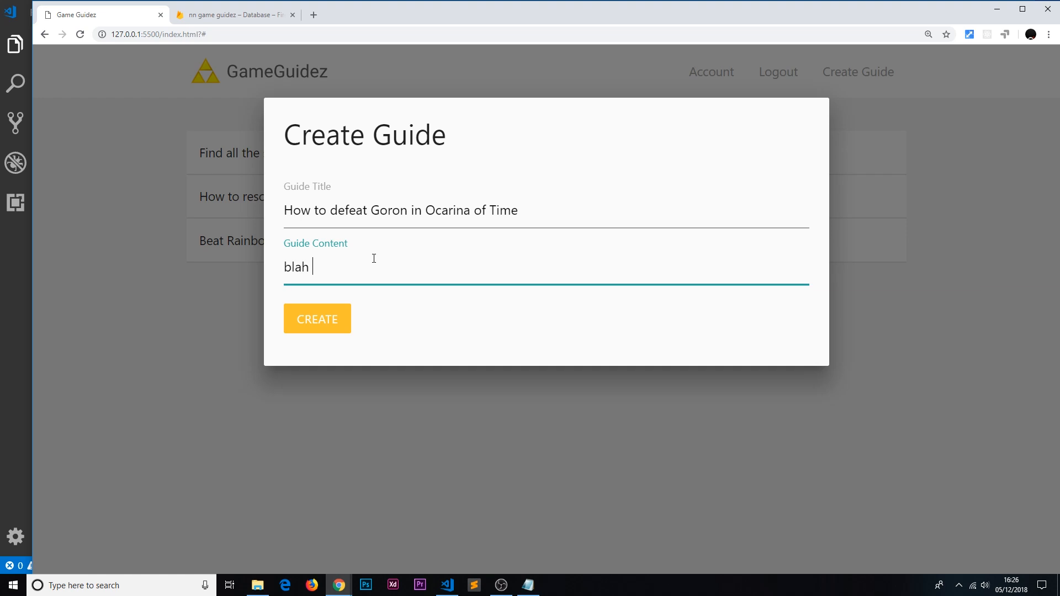
{"action": "type", "text": "blah blah"}
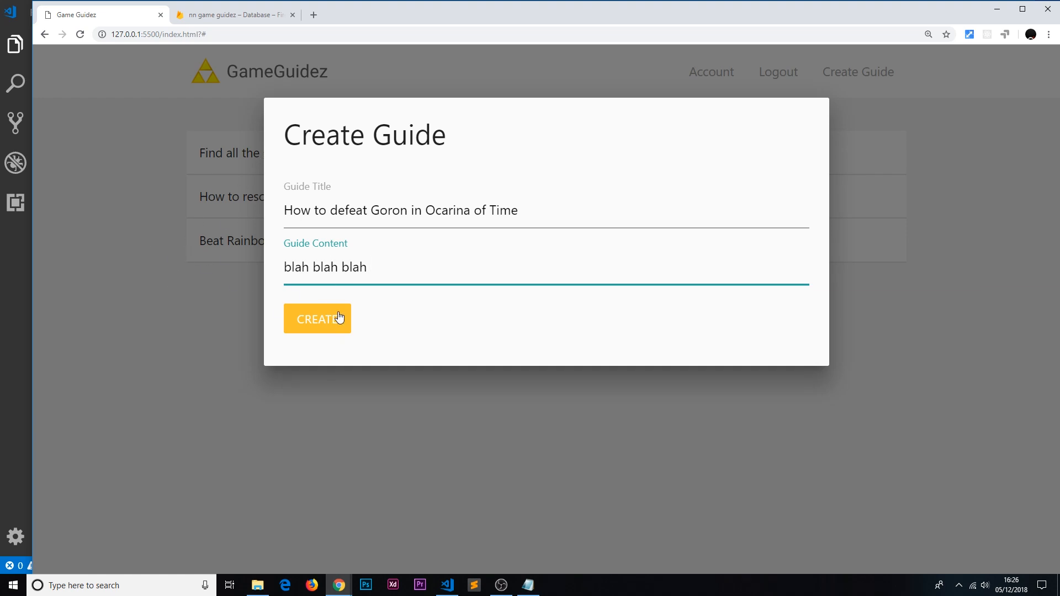
{"action": "left_click", "coordinate": [317, 318]}
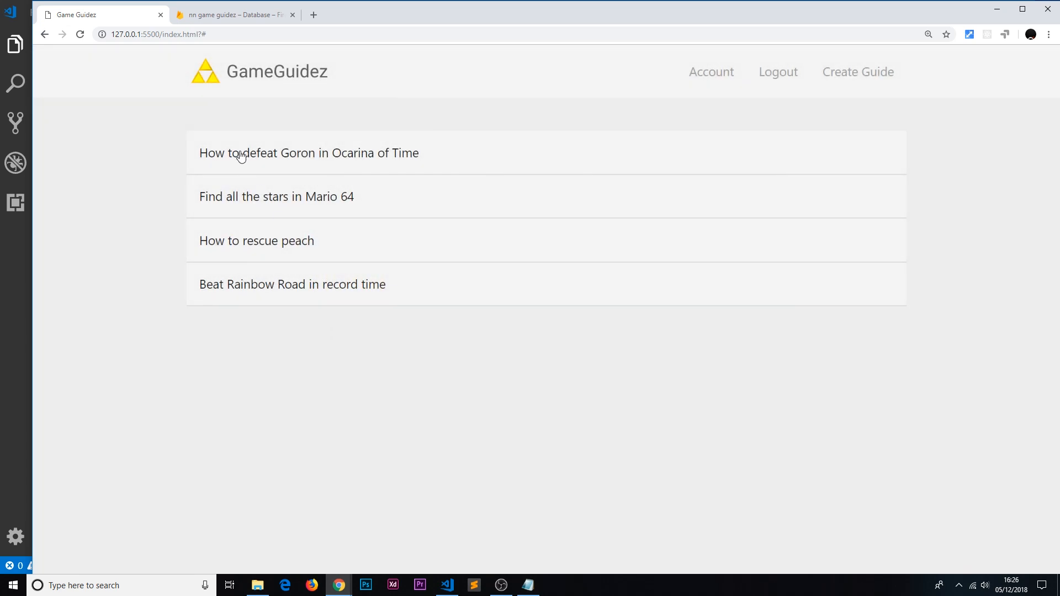
{"action": "left_click", "coordinate": [308, 153]}
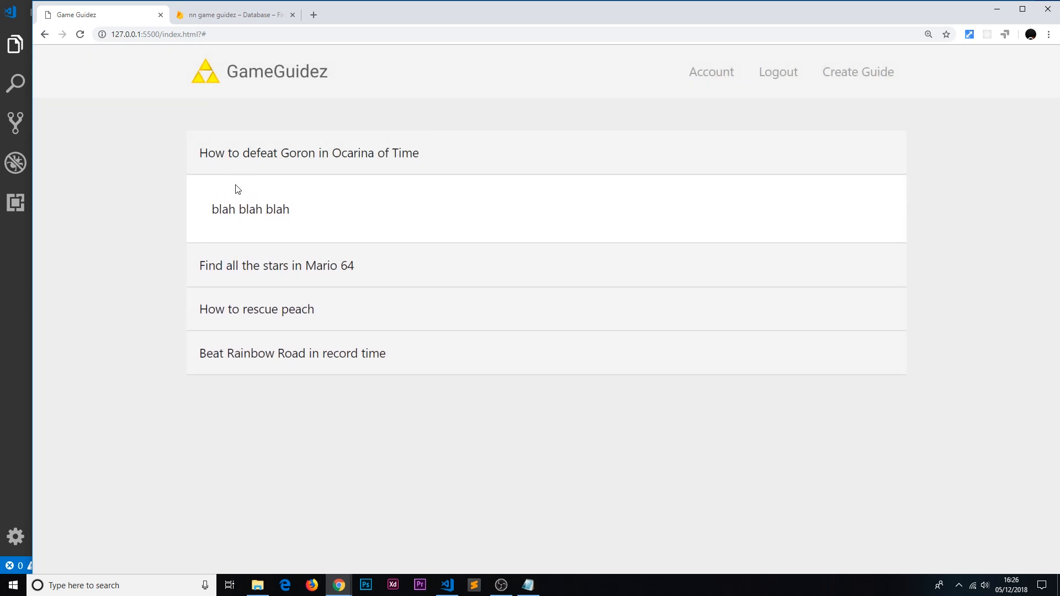